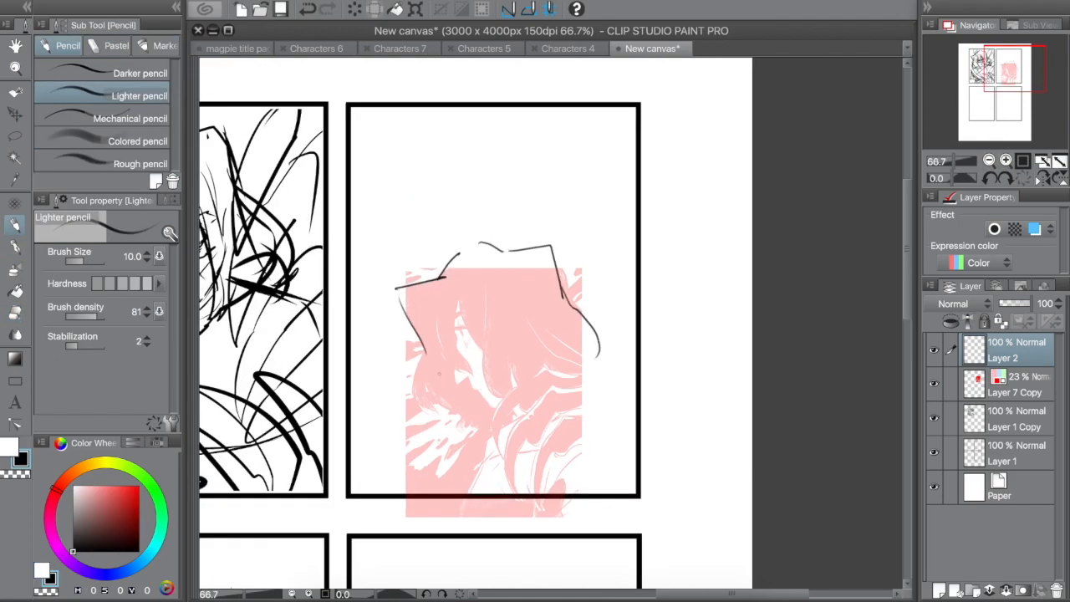
# - Sketch the hood outline over the pink shape in the second panel, then scroll down
pyautogui.moveTo(452, 318); pyautogui.dragTo(502, 410)
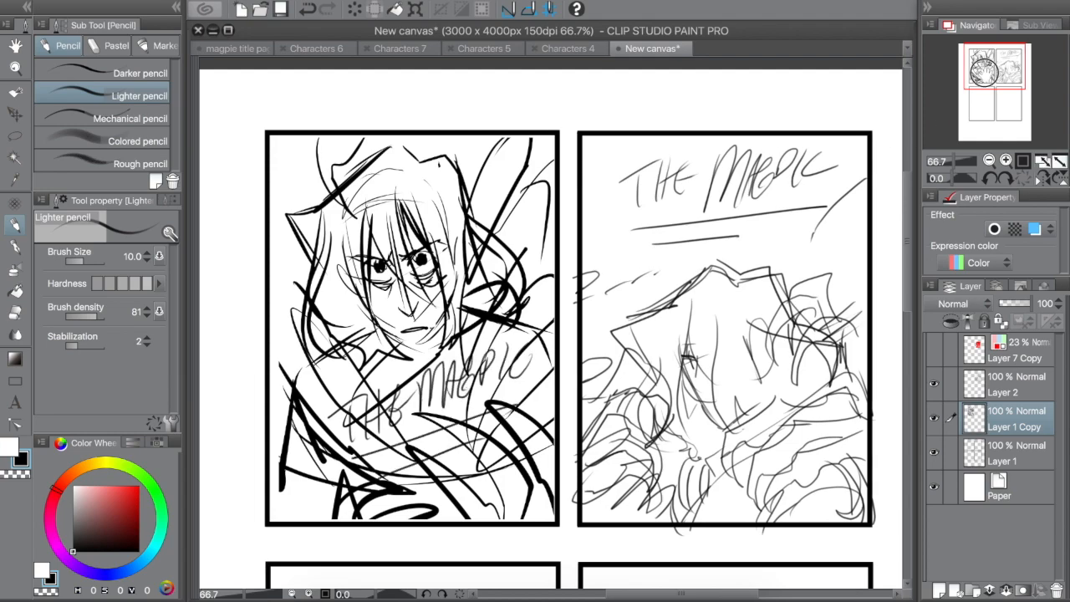
pyautogui.scroll(-3)
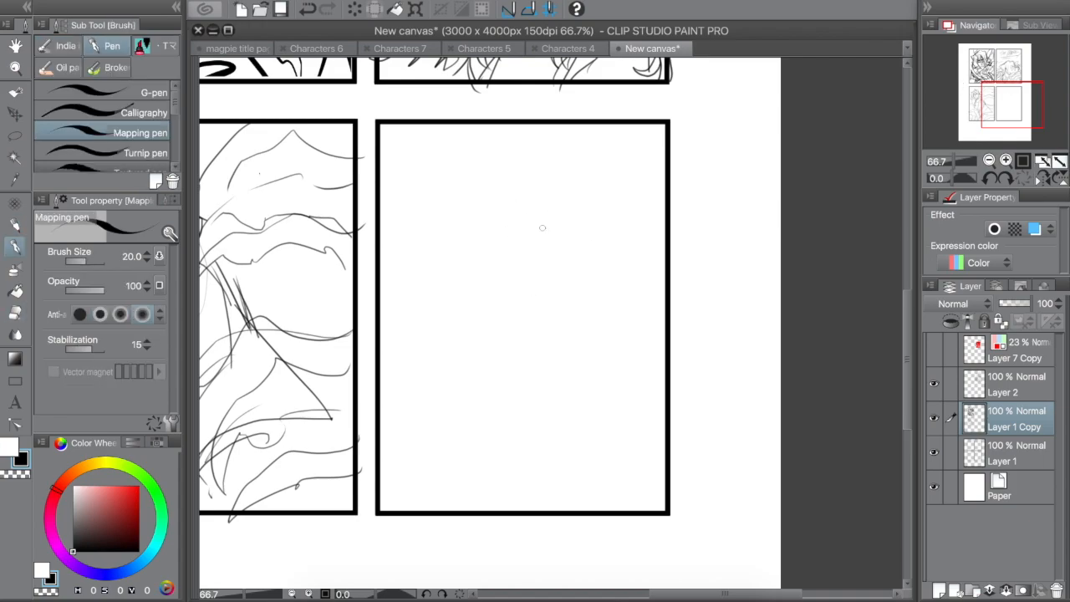
# - On the magpie title page, ink the profile's nose, brow and jawline over the blue sketch
pyautogui.click(243, 48)
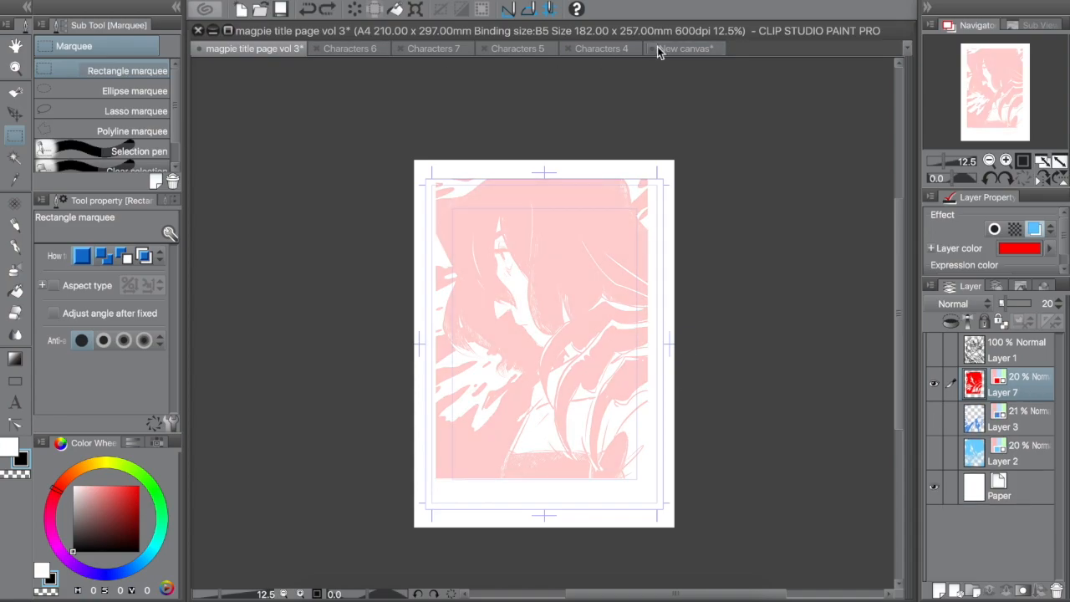
pyautogui.click(675, 47)
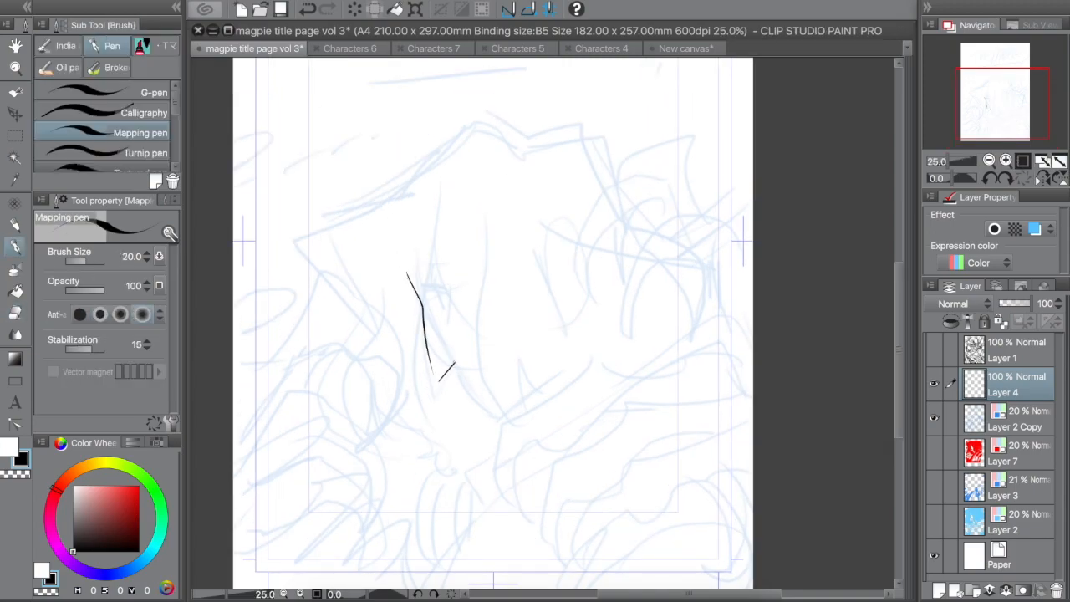
pyautogui.moveTo(443, 377); pyautogui.dragTo(468, 388)
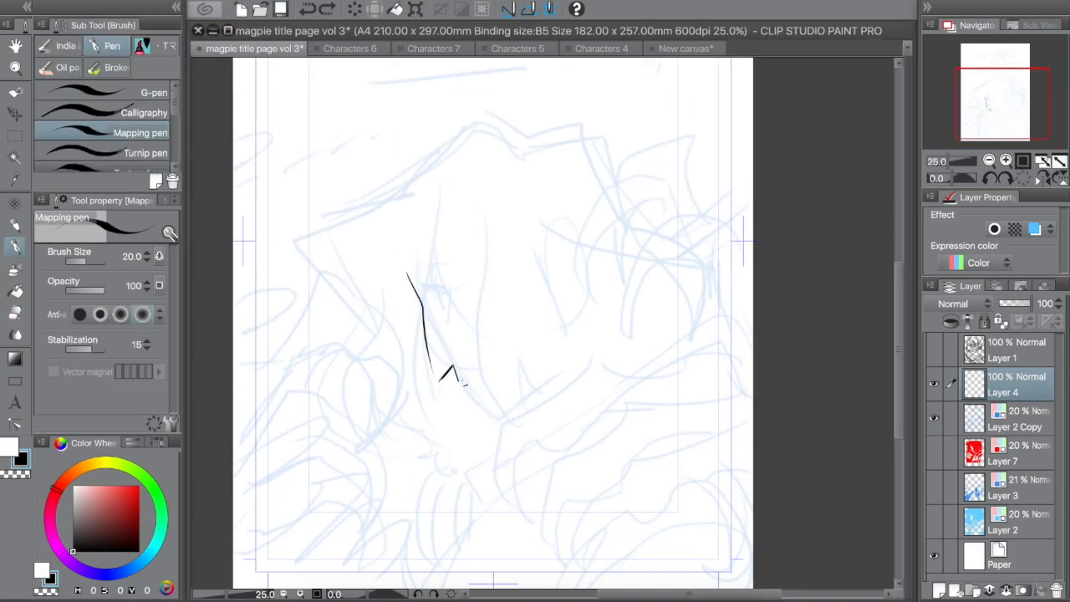
pyautogui.moveTo(456, 381); pyautogui.dragTo(502, 418)
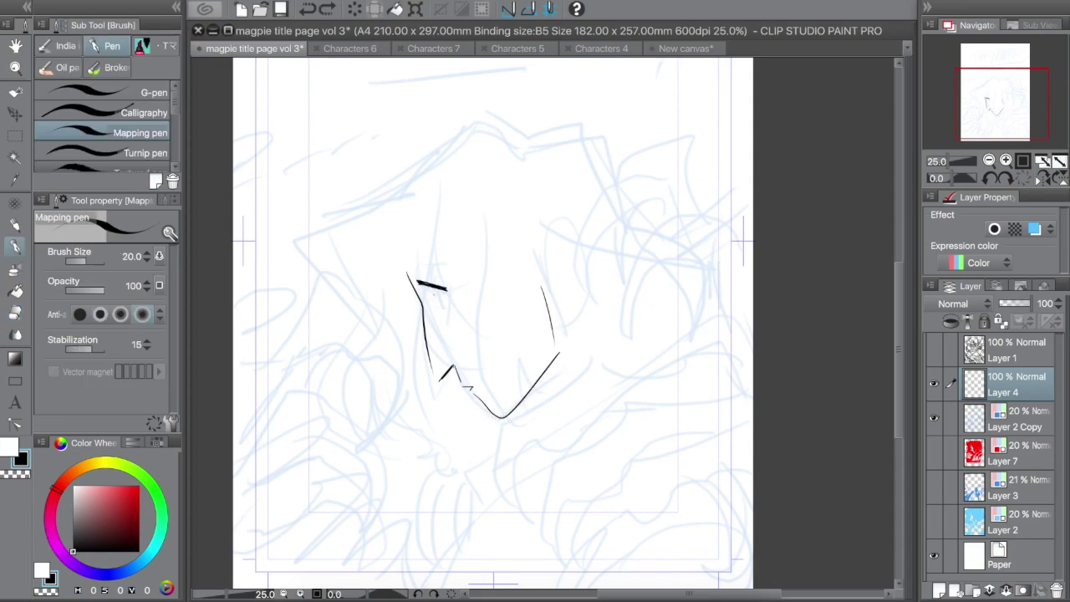
# - Extend the face-and-hair sketch on Layer 4
pyautogui.moveTo(410, 263); pyautogui.dragTo(443, 293)
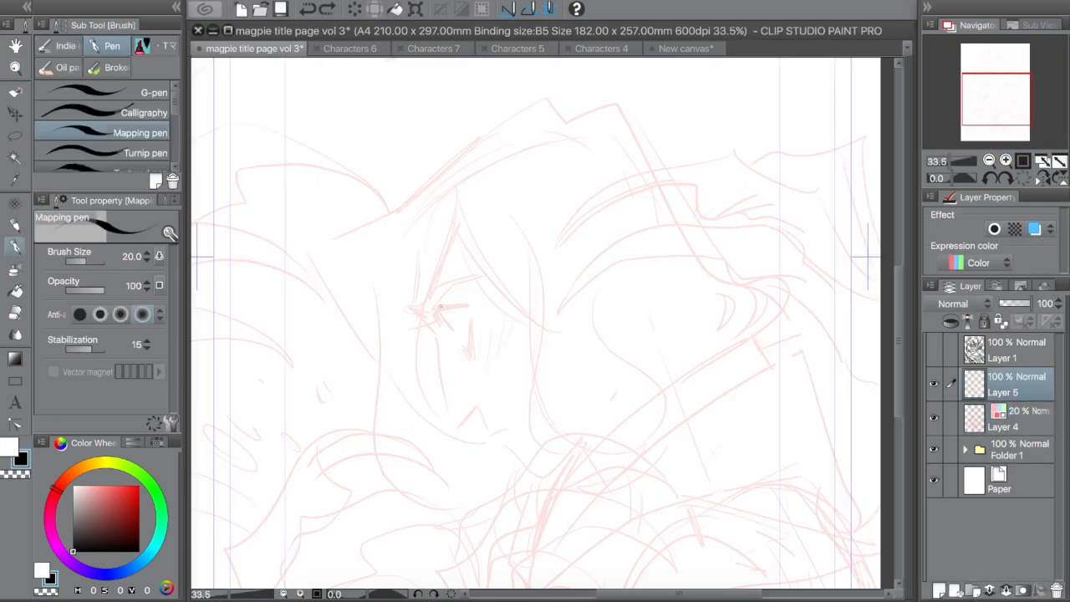
# - Ink the nose, lips, chin, eye and hair strands, then dismiss the disk space notice
pyautogui.moveTo(423, 317); pyautogui.dragTo(469, 423)
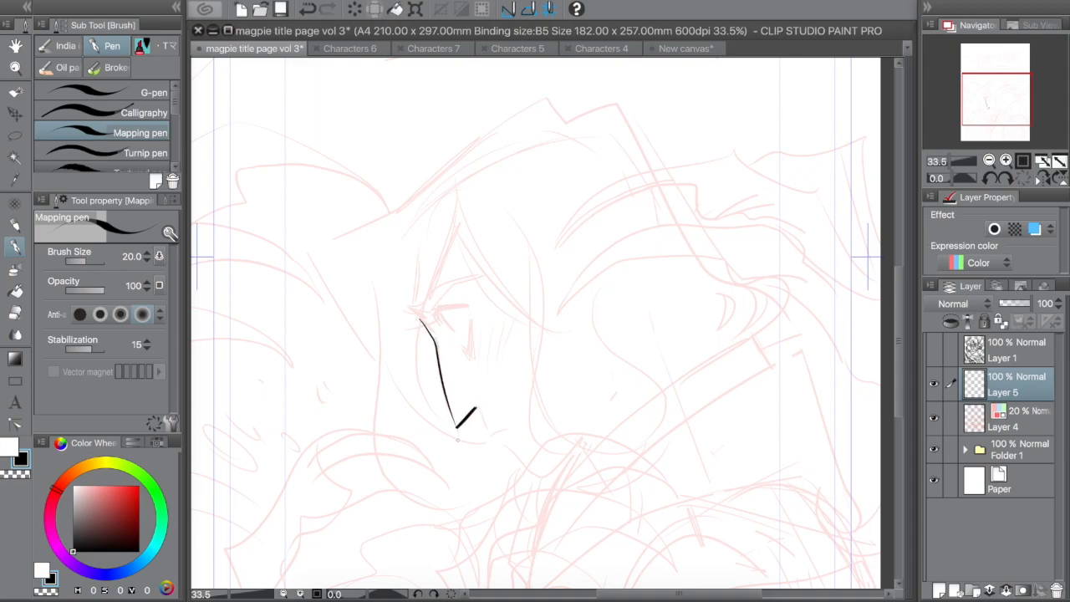
pyautogui.moveTo(476, 422); pyautogui.dragTo(539, 477)
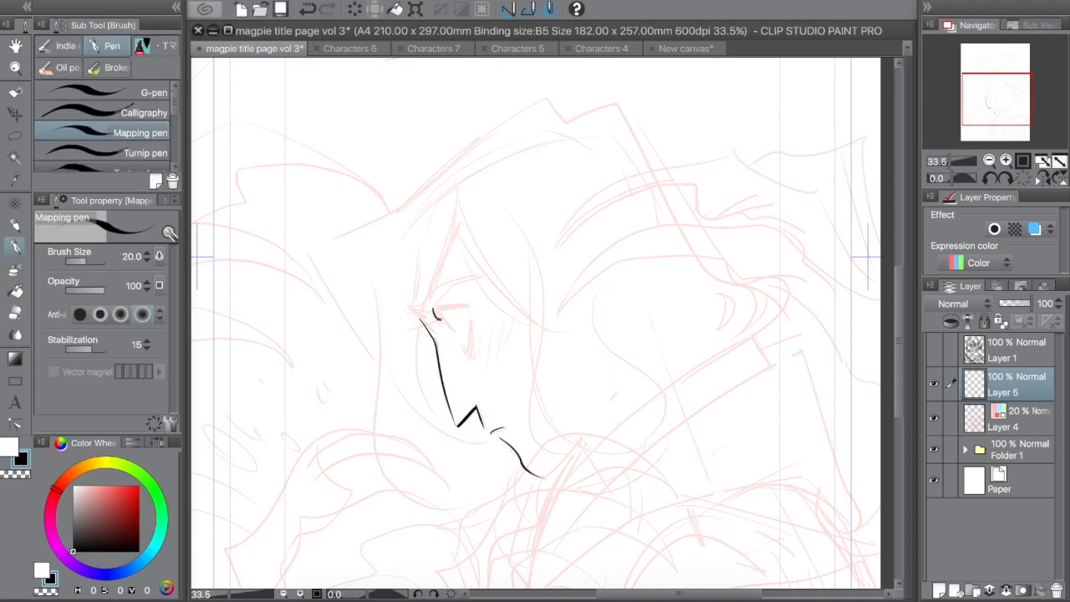
pyautogui.moveTo(435, 311); pyautogui.dragTo(466, 308)
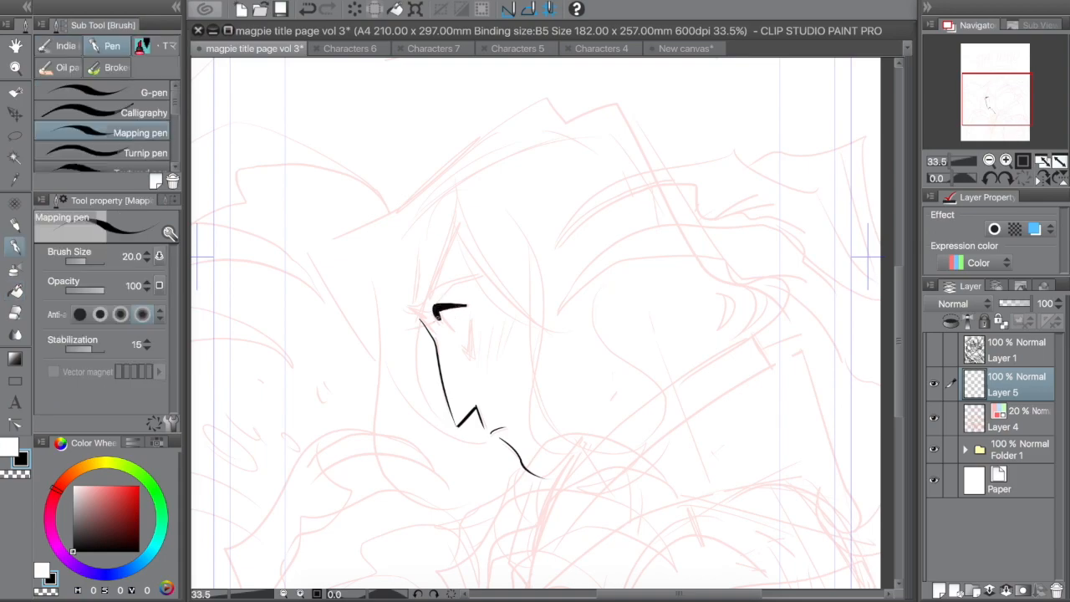
pyautogui.moveTo(435, 322); pyautogui.dragTo(464, 347)
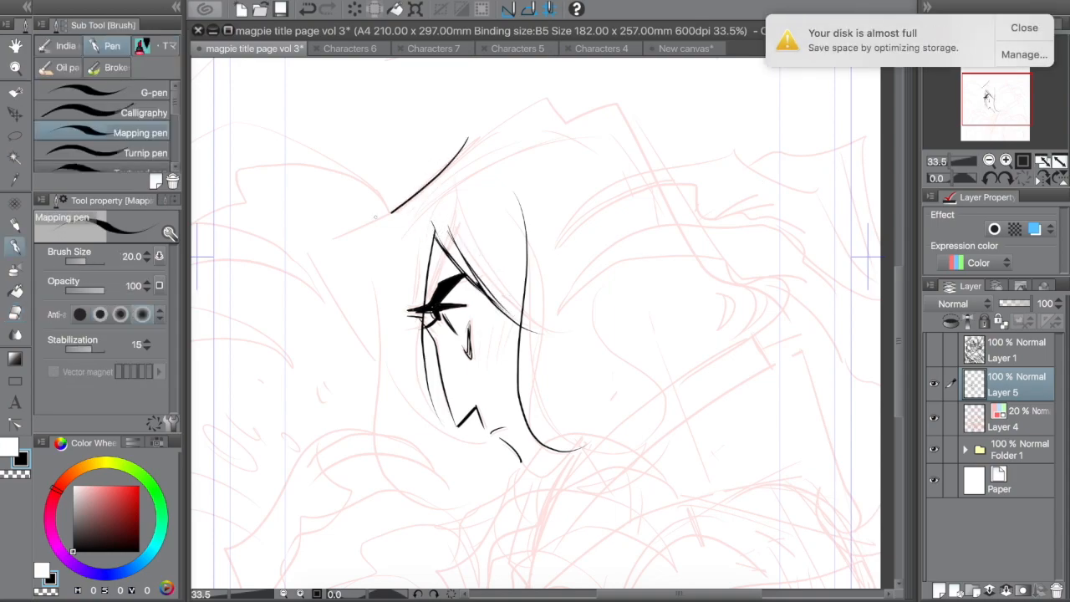
pyautogui.click(1023, 28)
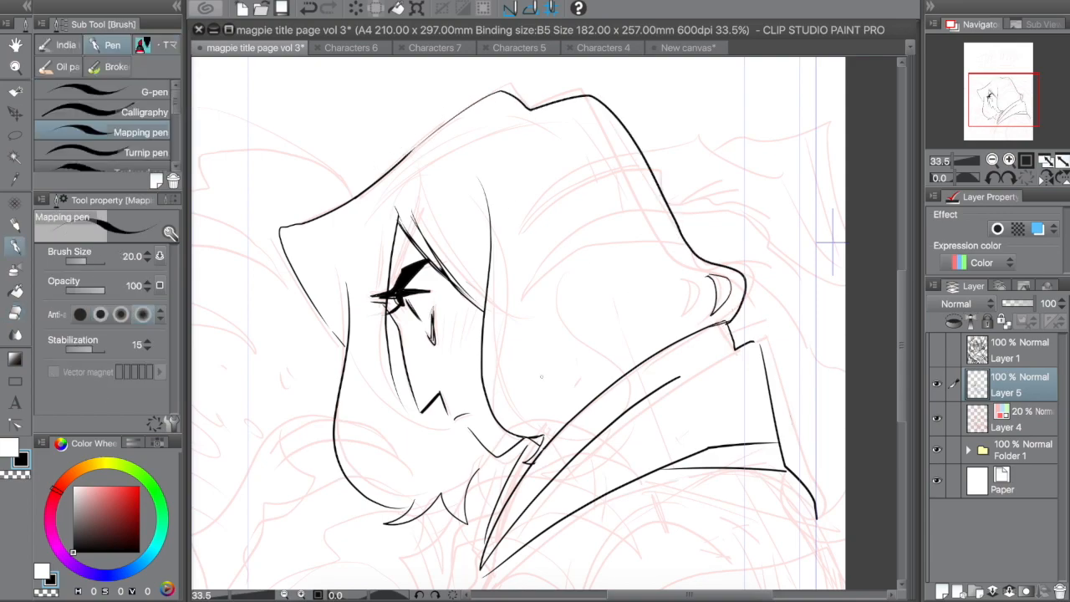
# - Scroll down the canvas
pyautogui.scroll(-3)
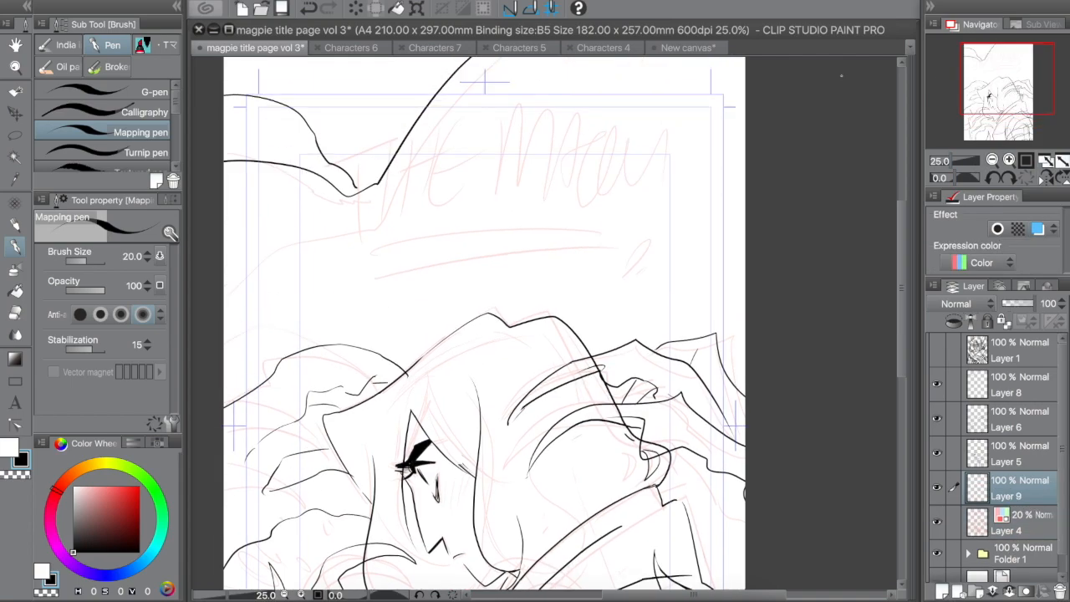
# - Paint the sky black around the moon on Layer 9
pyautogui.moveTo(251, 92); pyautogui.dragTo(402, 126)
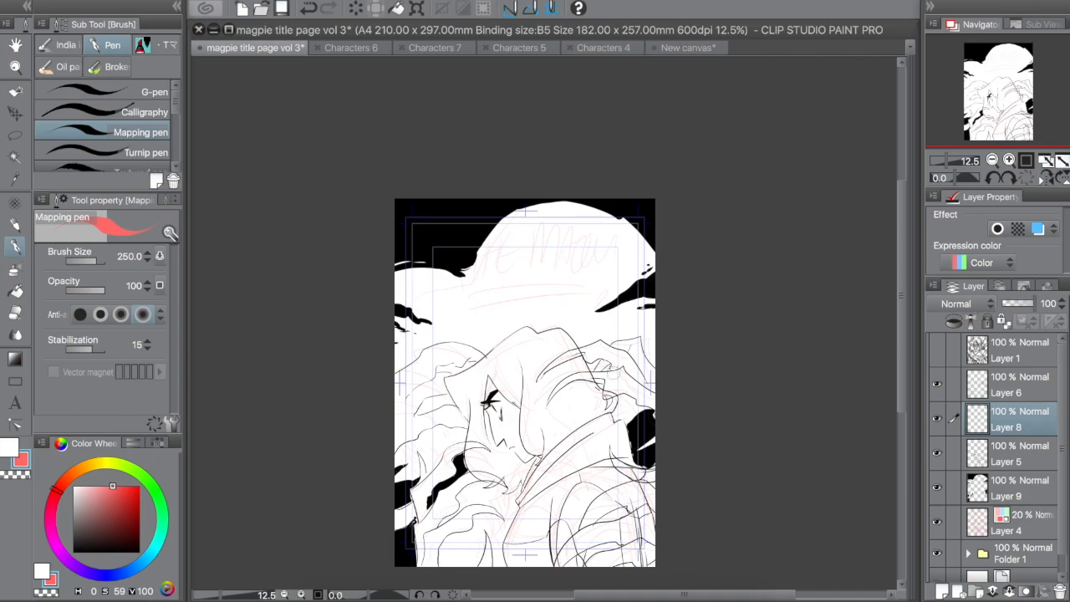
# - Paint the flame shapes red, then select Layer 6
pyautogui.moveTo(535, 352); pyautogui.dragTo(660, 389)
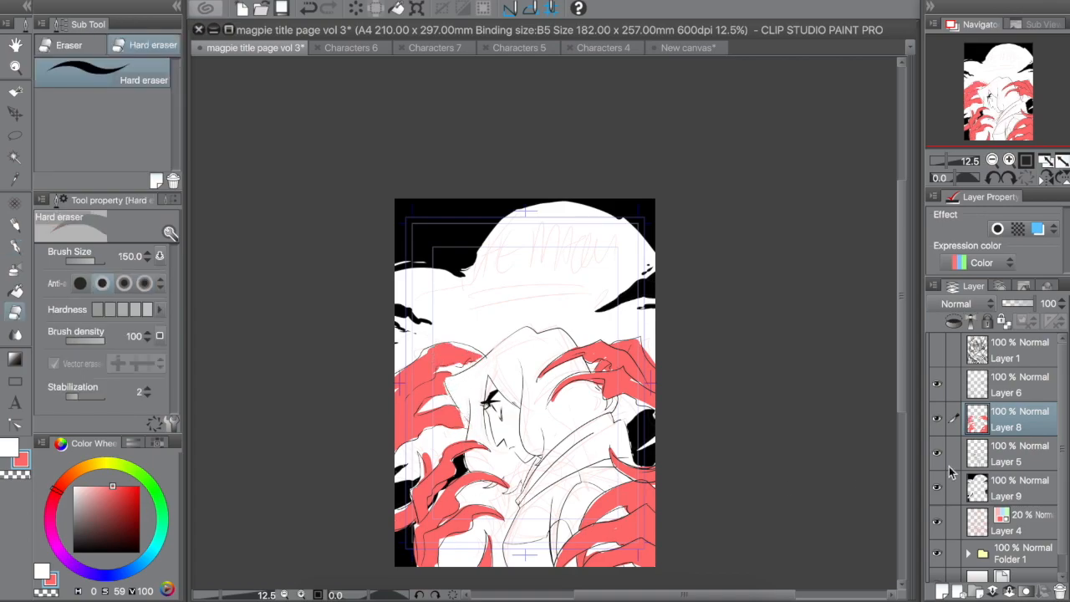
pyautogui.click(1015, 385)
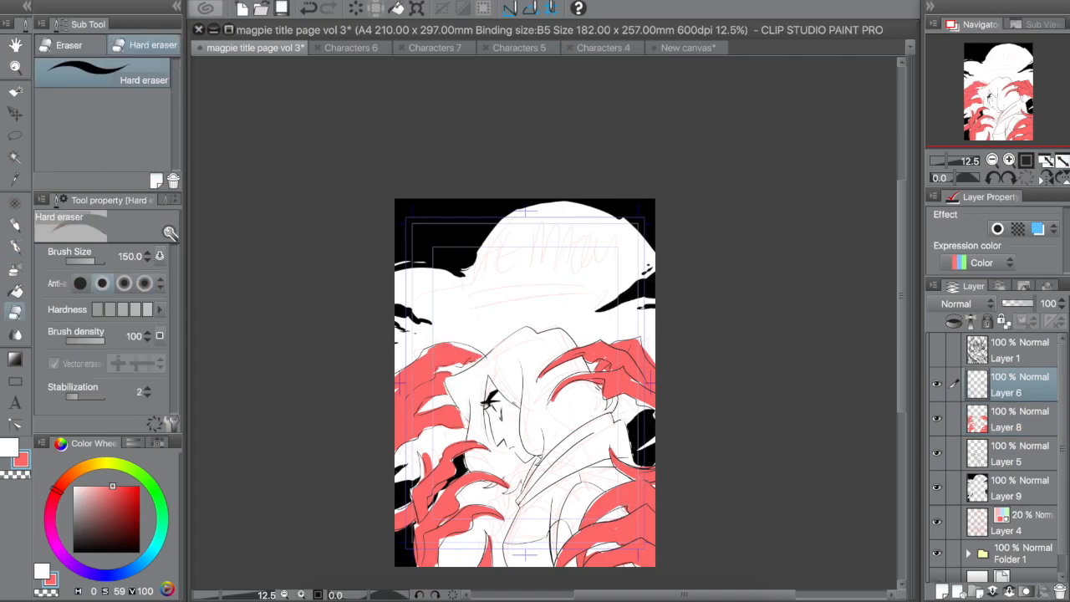